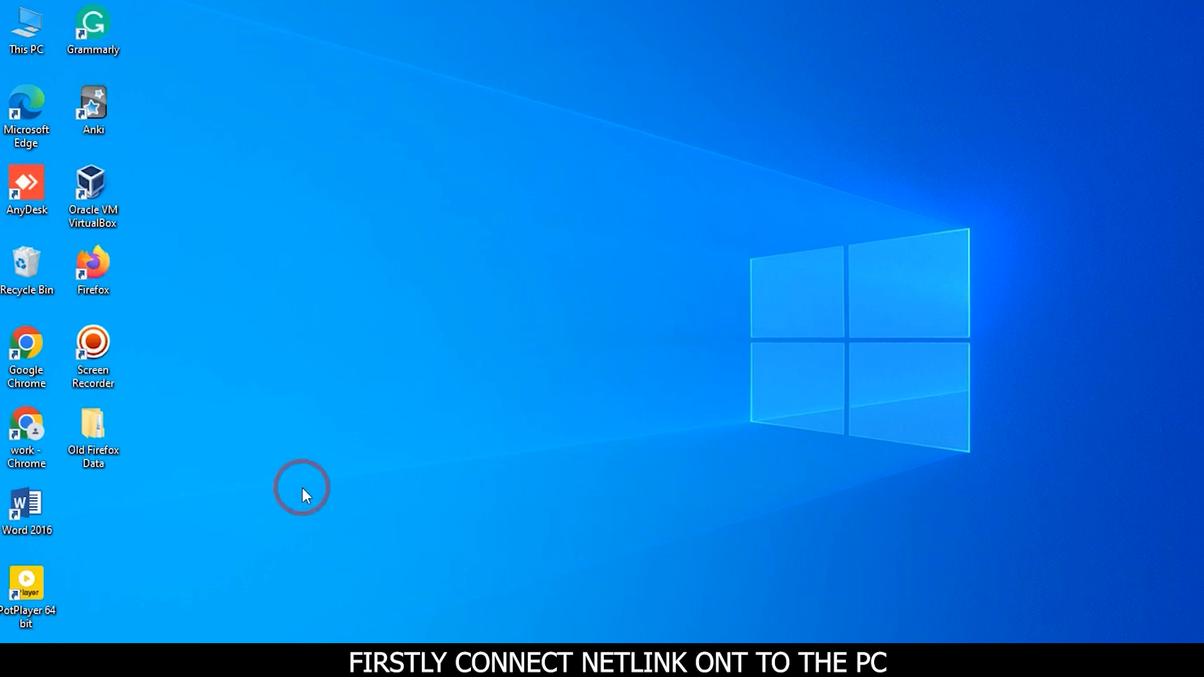
mouse_move(315, 486)
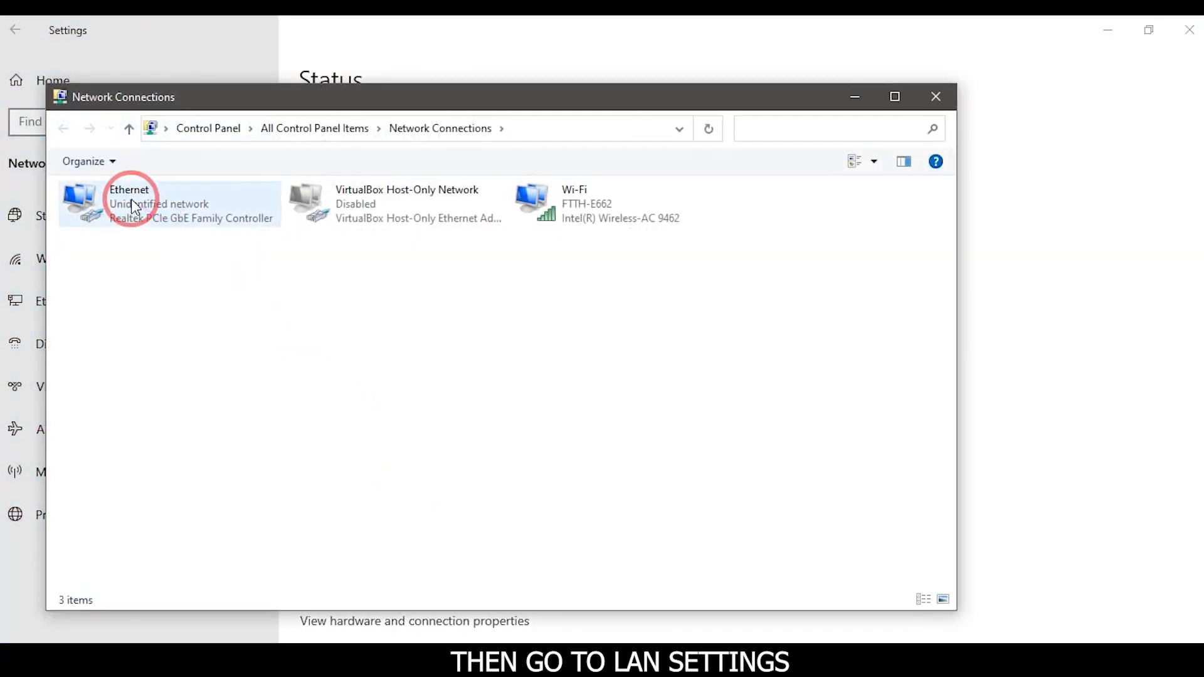
Set the Ethernet adapter's IPv4 to a manually entered IP address and DNS servers
double_click(130, 203)
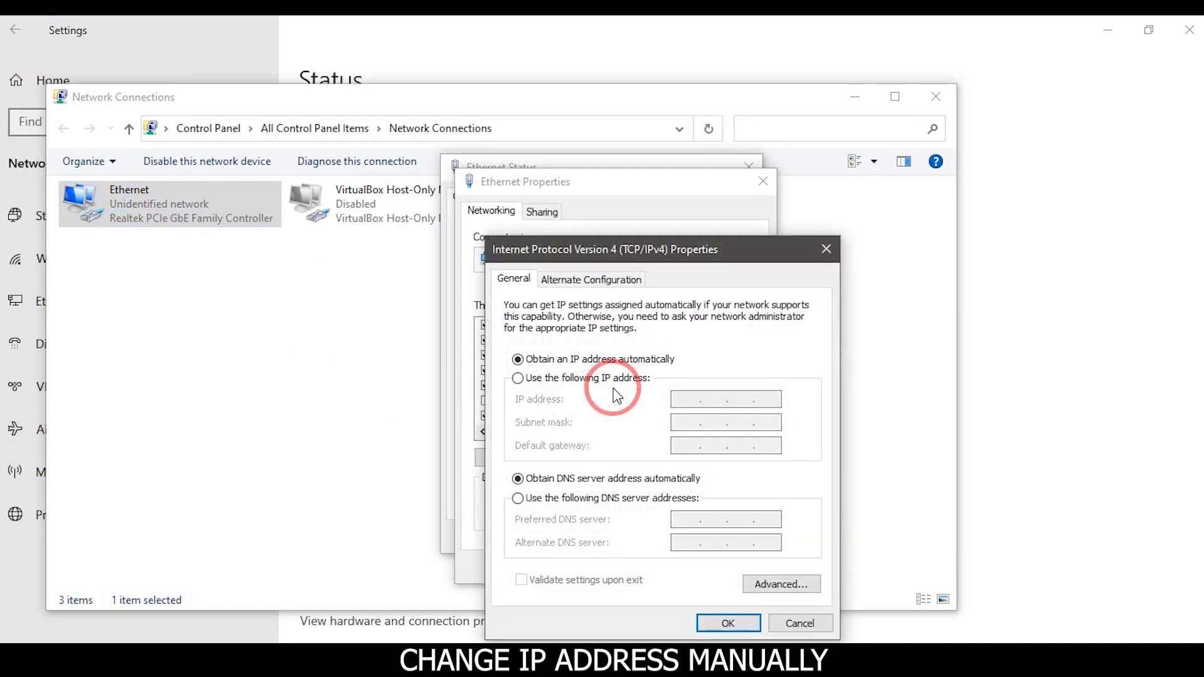
click(518, 377)
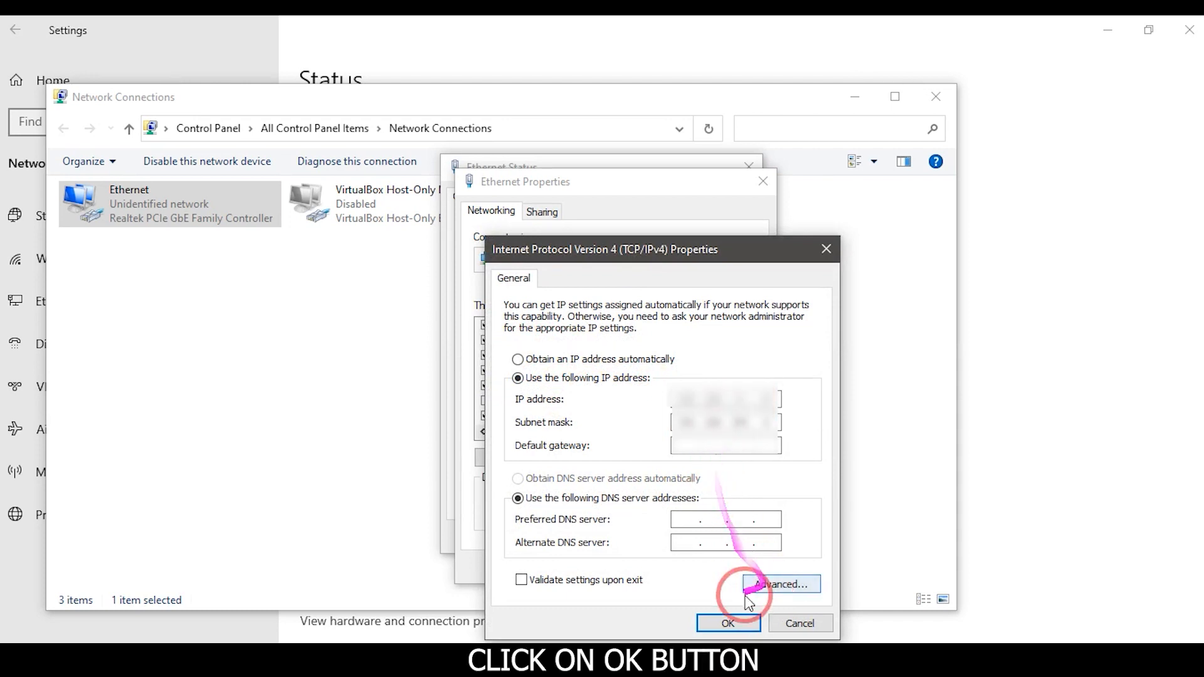
click(728, 623)
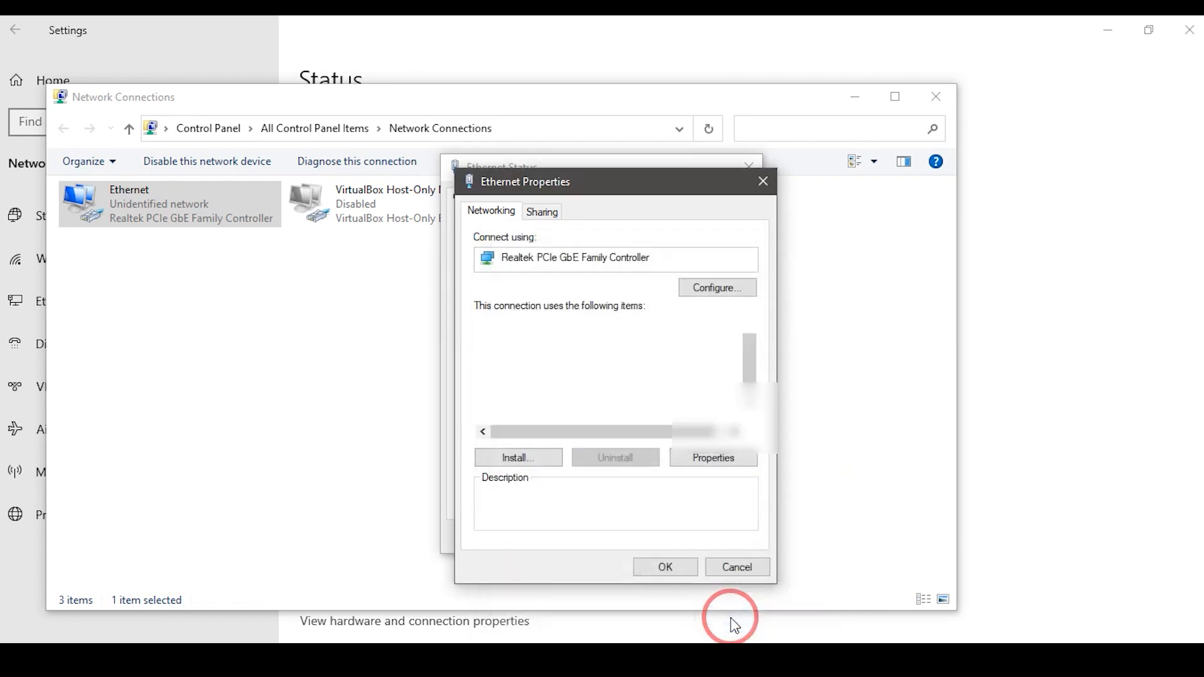
click(736, 567)
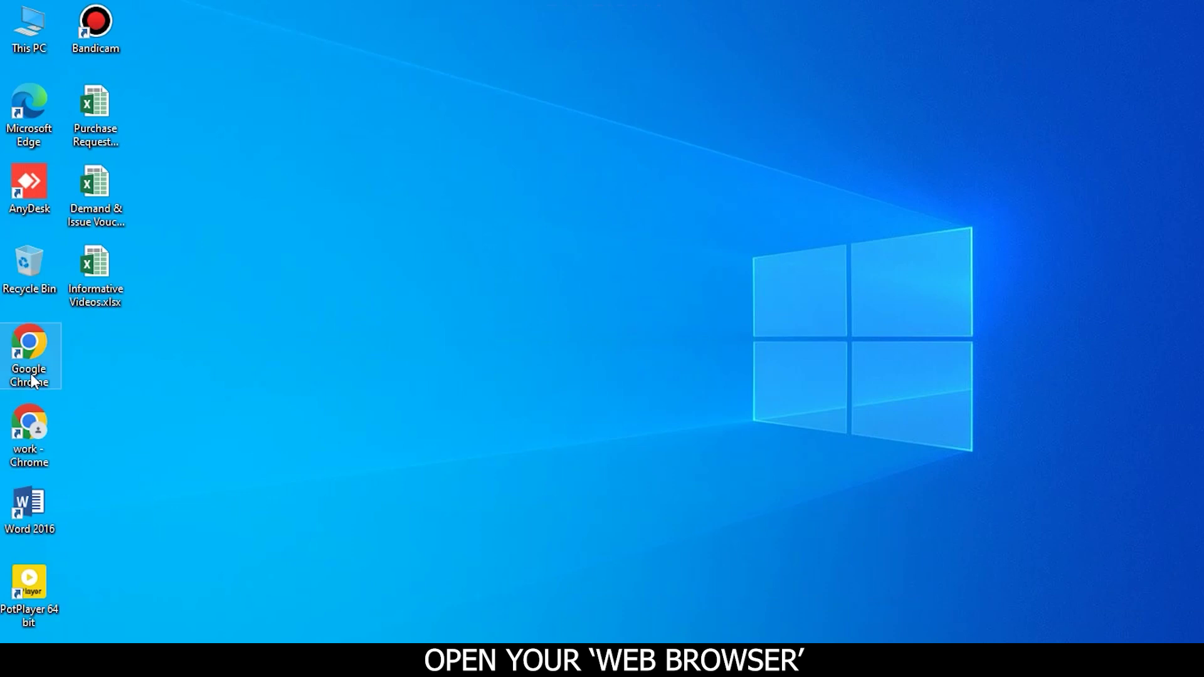
Launch Chrome and load the ONT's login page at 192.168.1.1
double_click(29, 355)
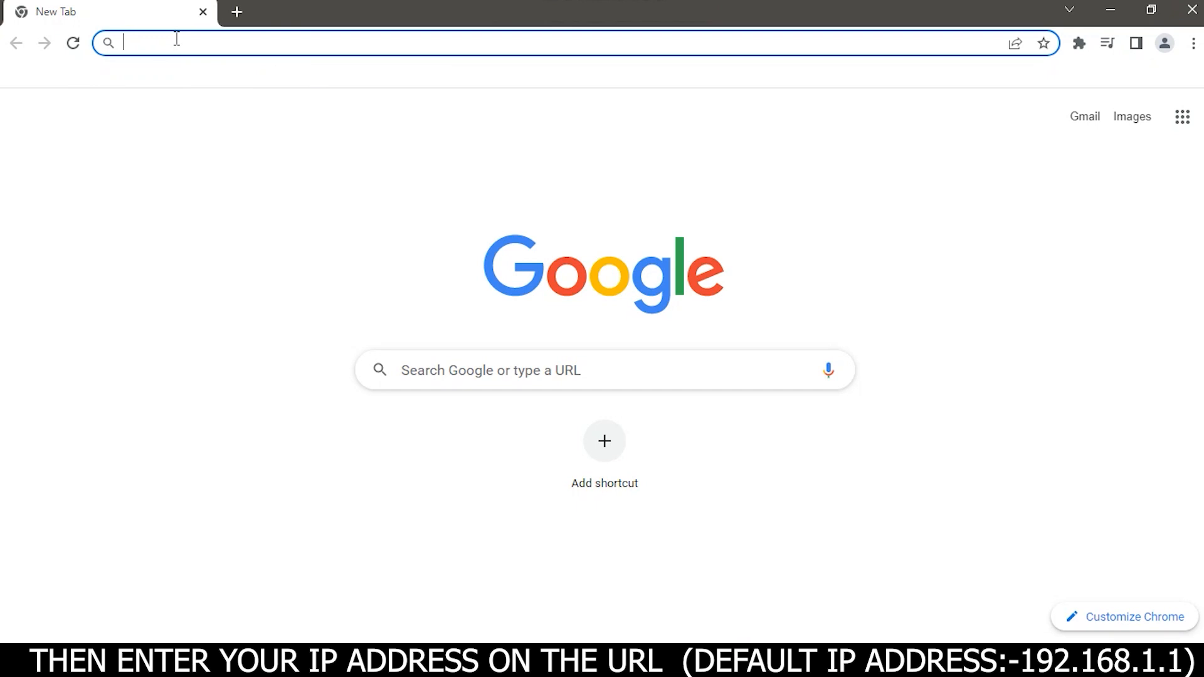
text(192.168.1.1)
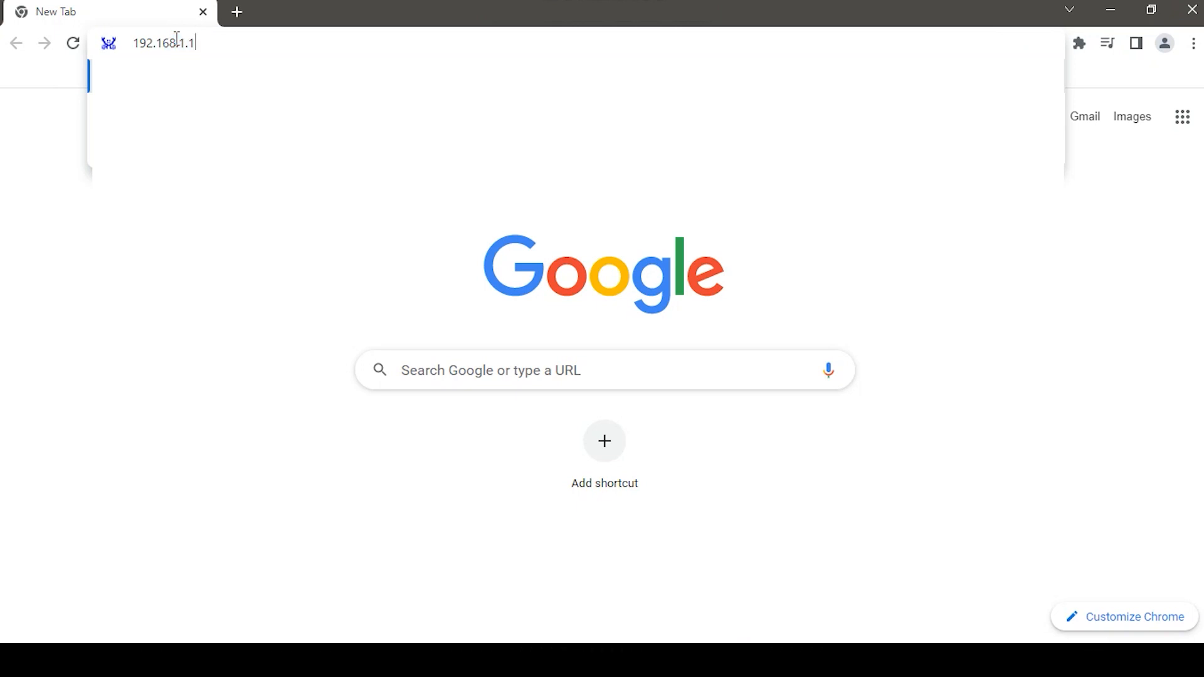
key(Return)
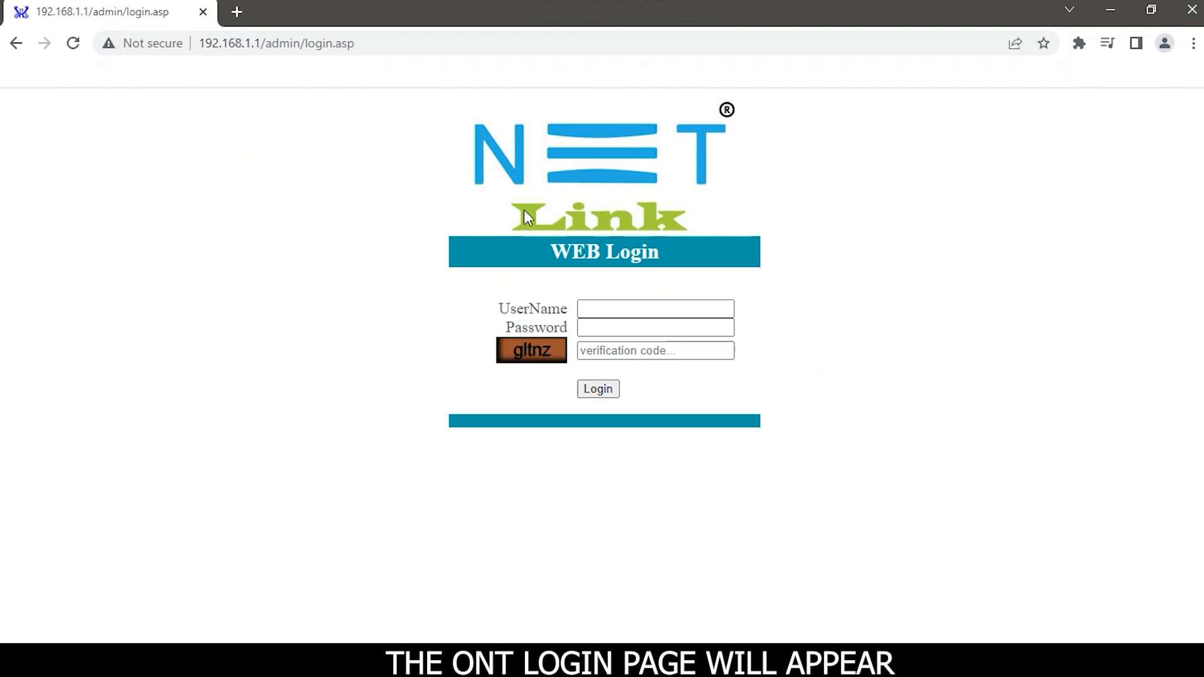
mouse_move(685, 259)
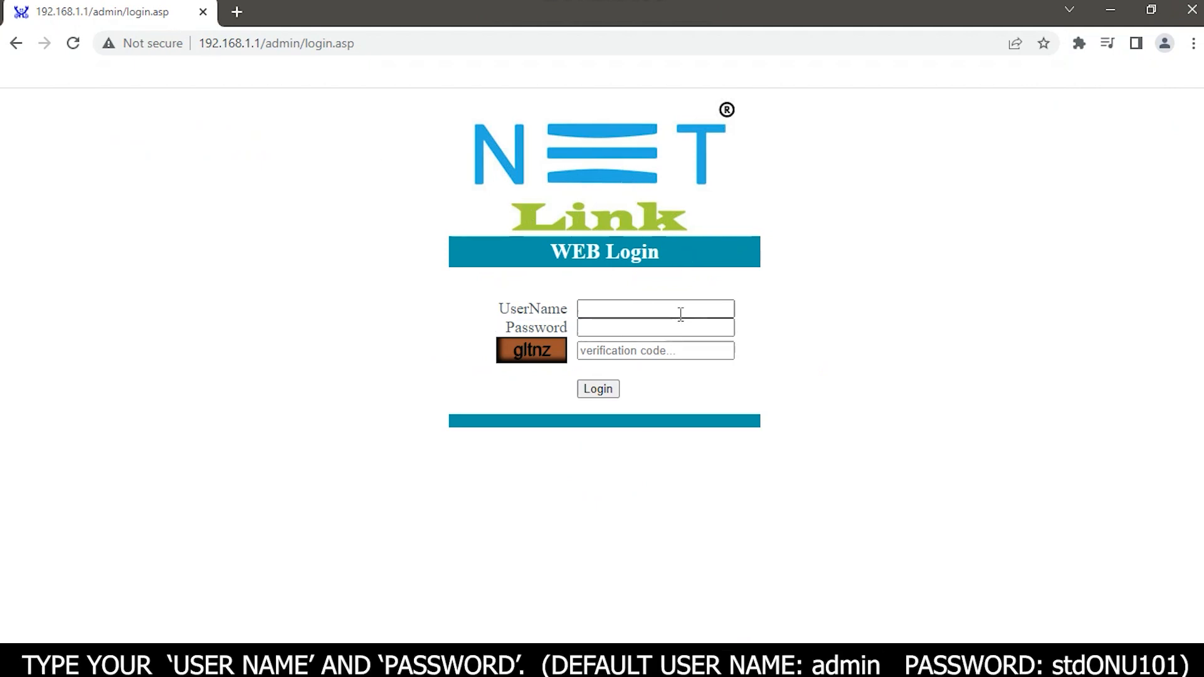
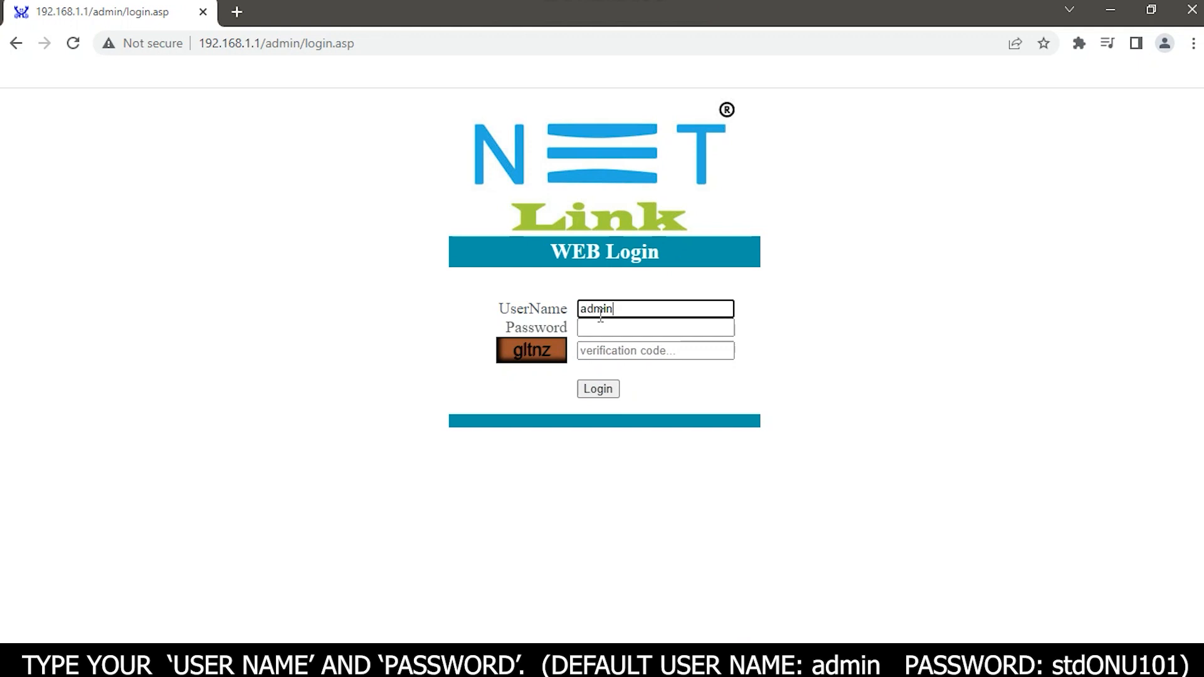
click(654, 327)
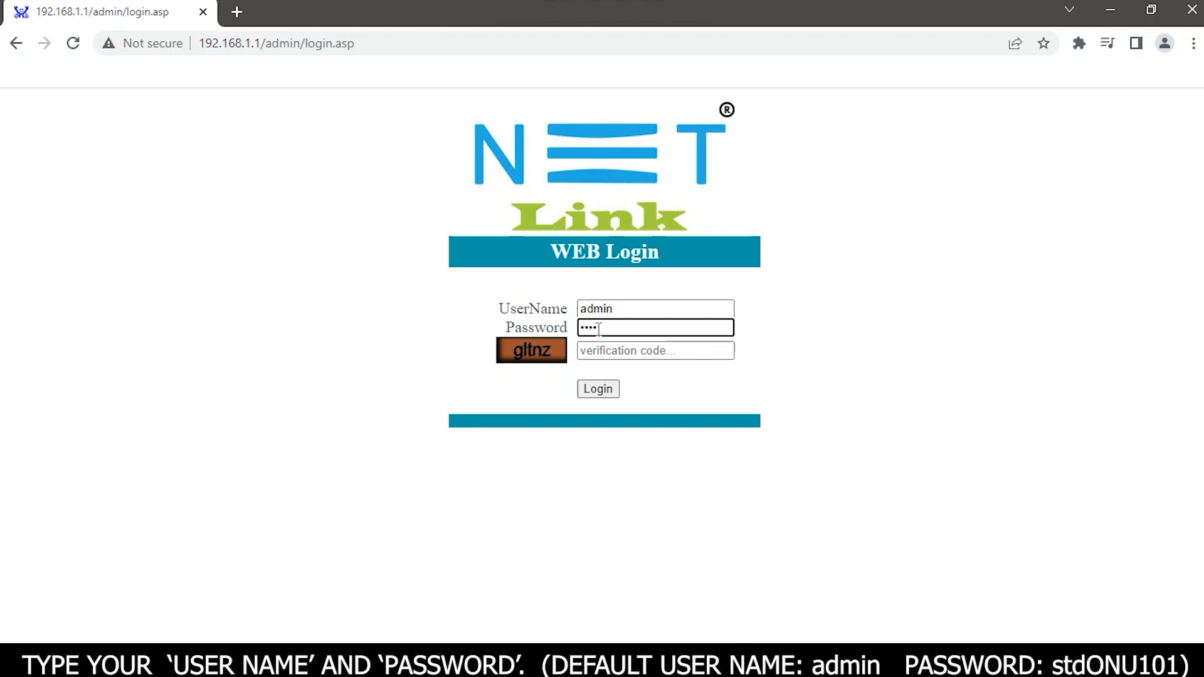
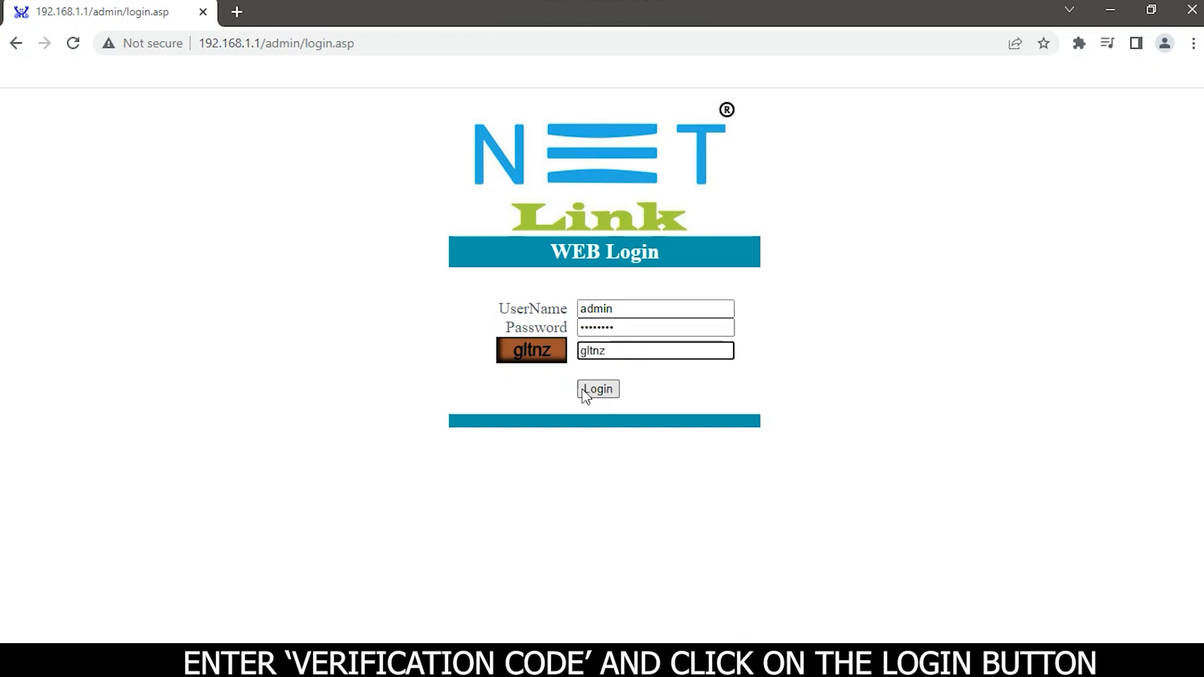
click(597, 388)
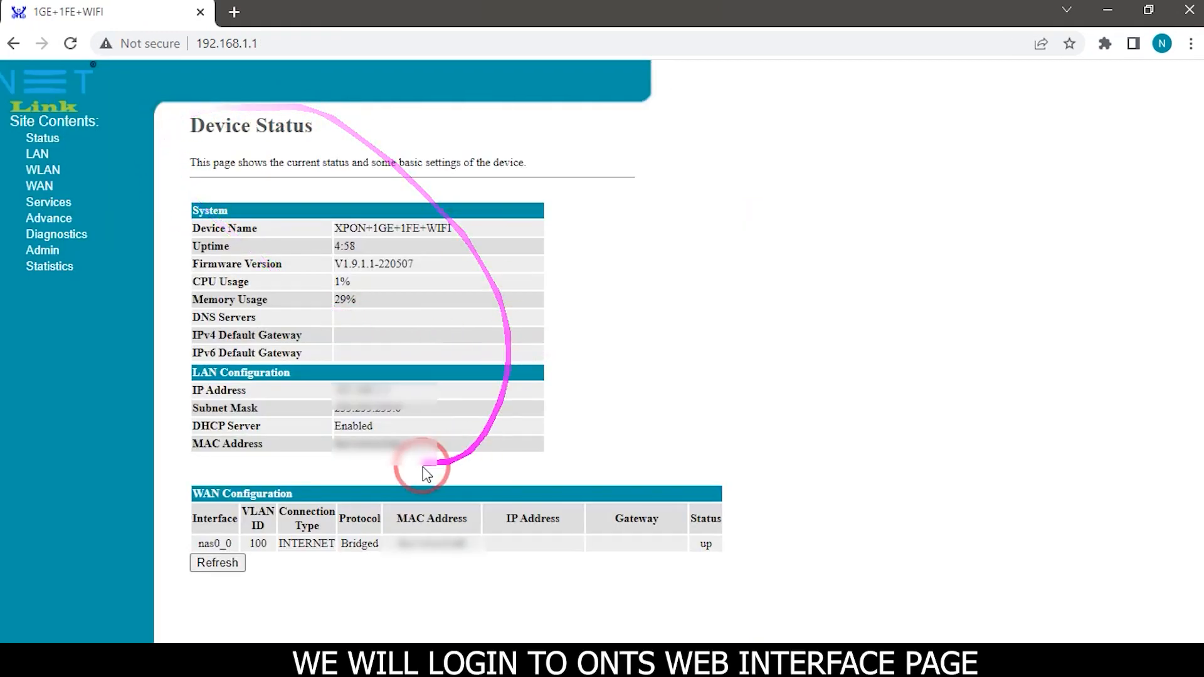
mouse_move(175, 280)
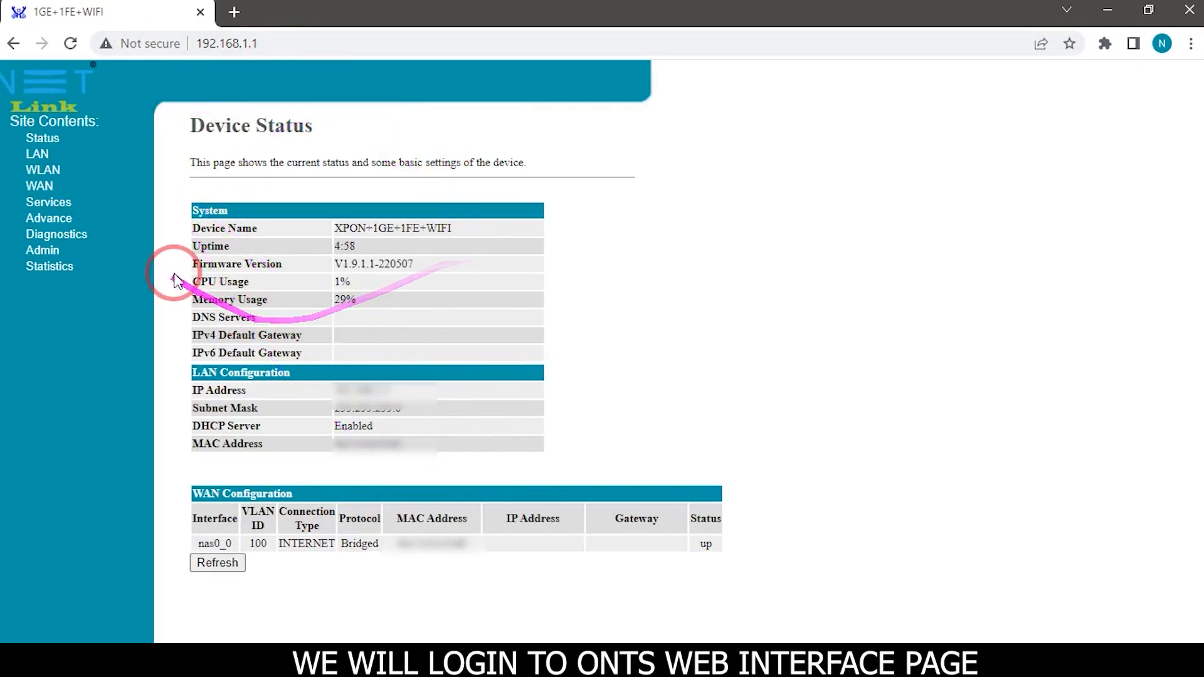
mouse_move(244, 375)
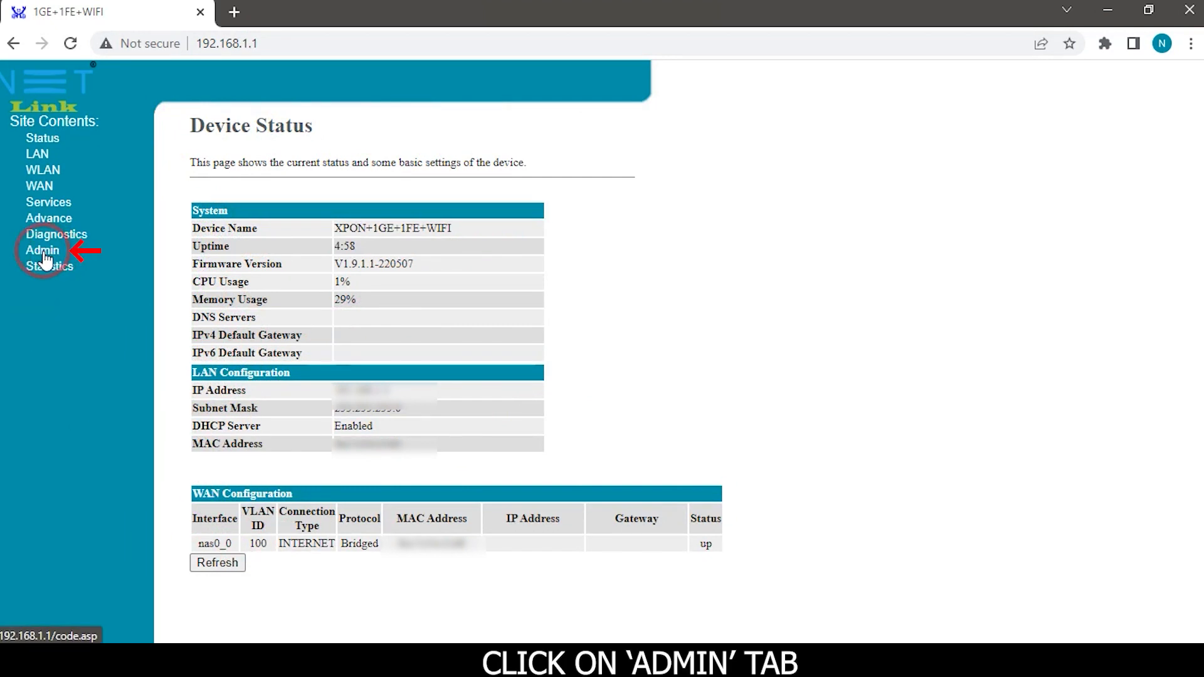
Expand the Admin section in the Site Contents sidebar
click(42, 251)
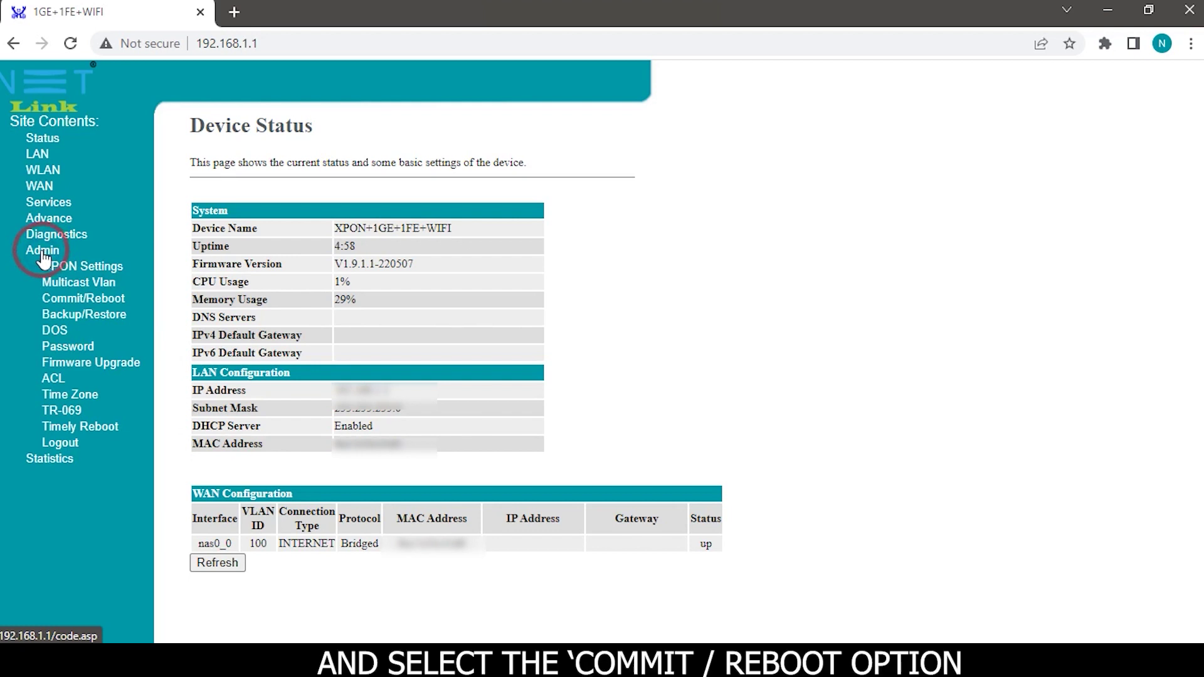
mouse_move(83, 298)
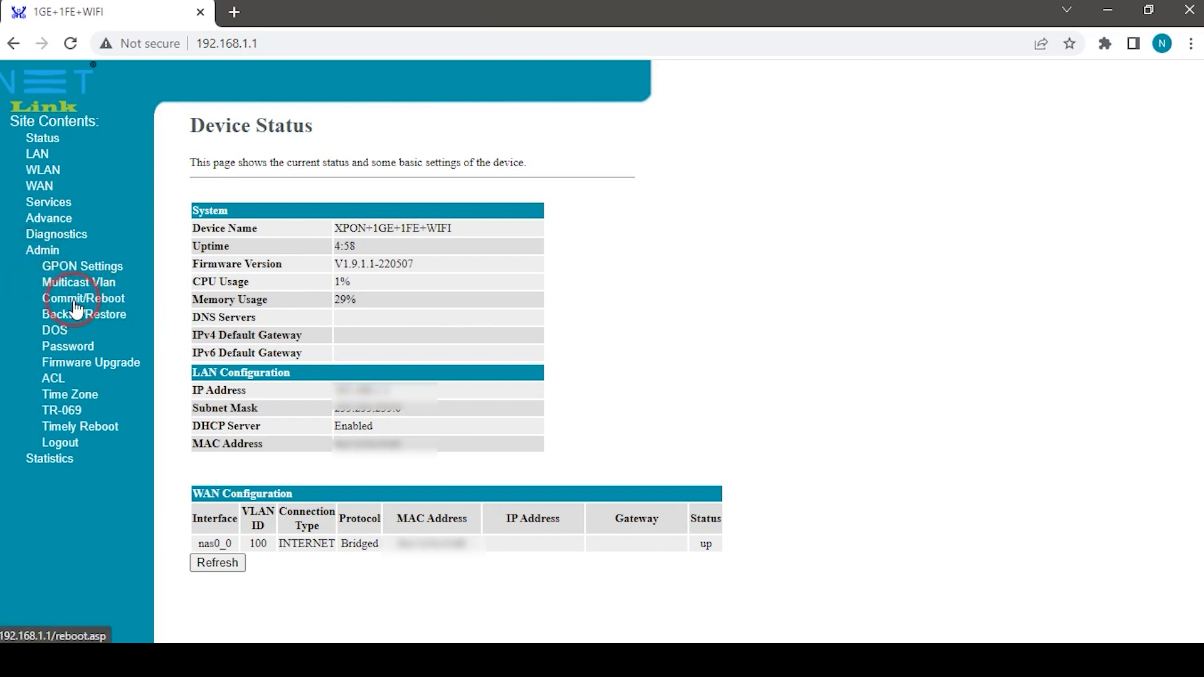
Commit the current settings and reboot the ONT from Commit/Reboot, confirming the prompt
click(83, 299)
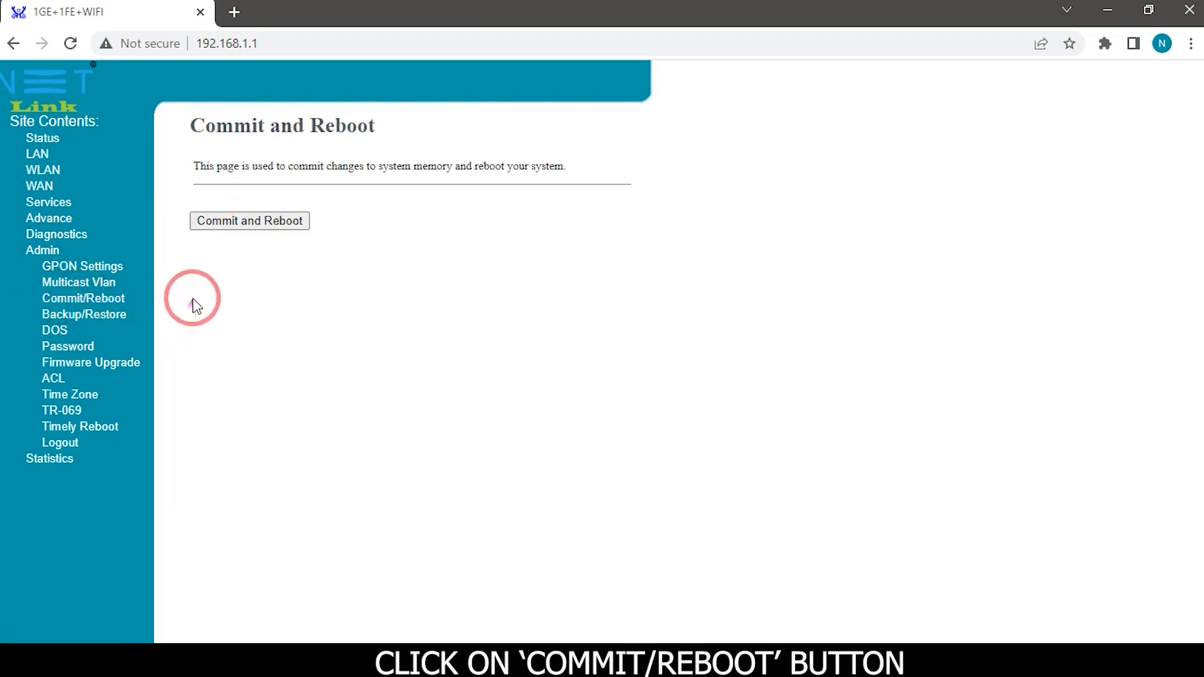
mouse_move(248, 221)
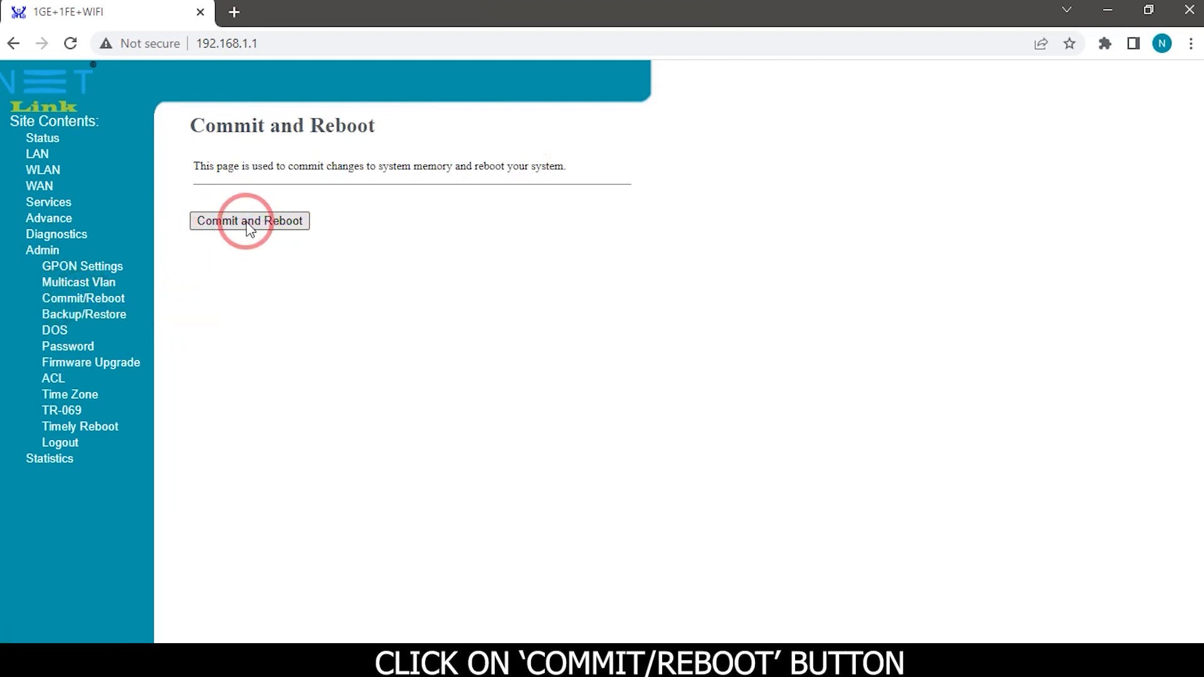
click(249, 221)
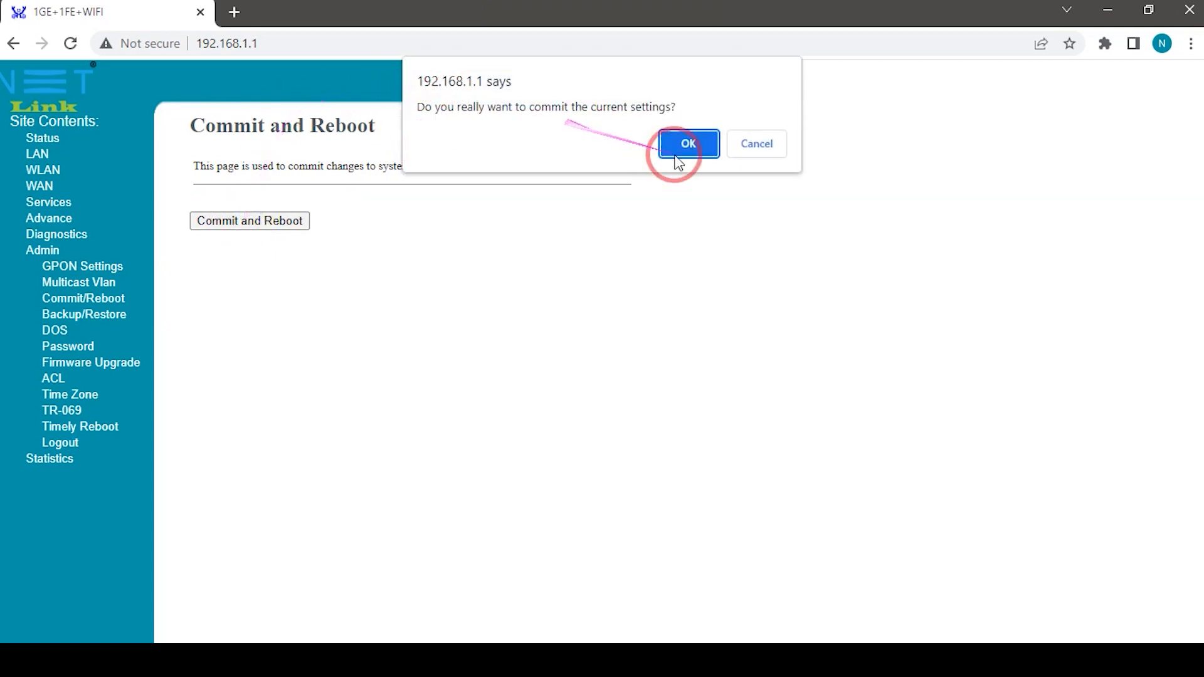
click(687, 143)
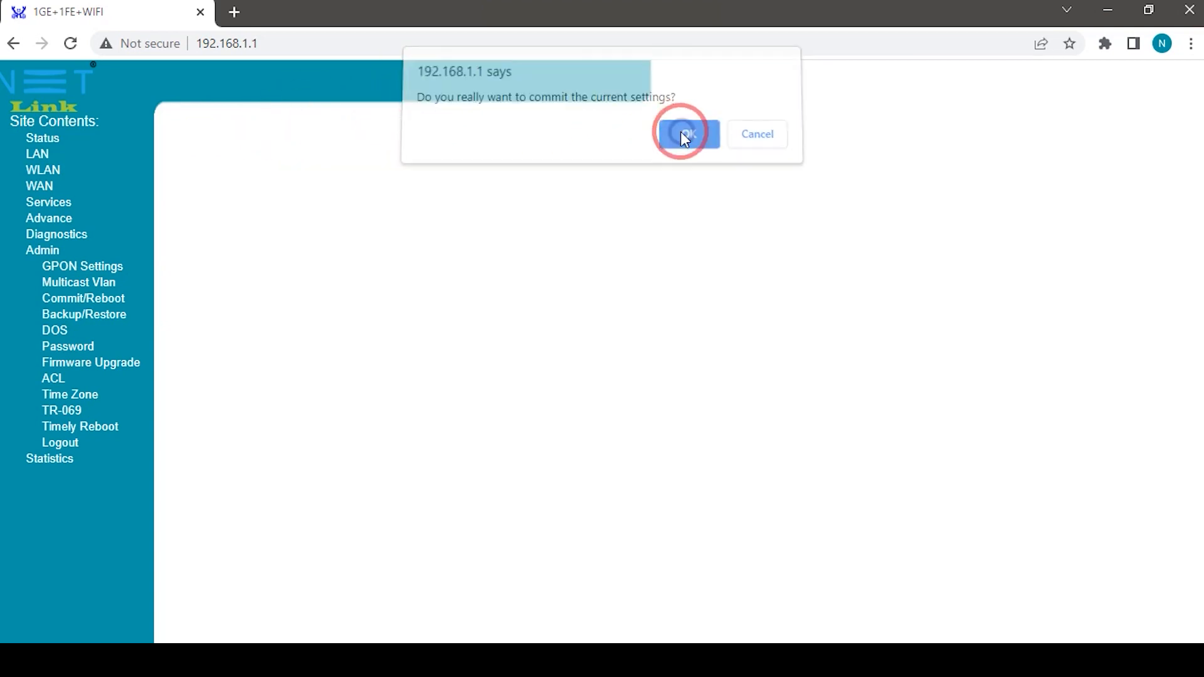
click(684, 134)
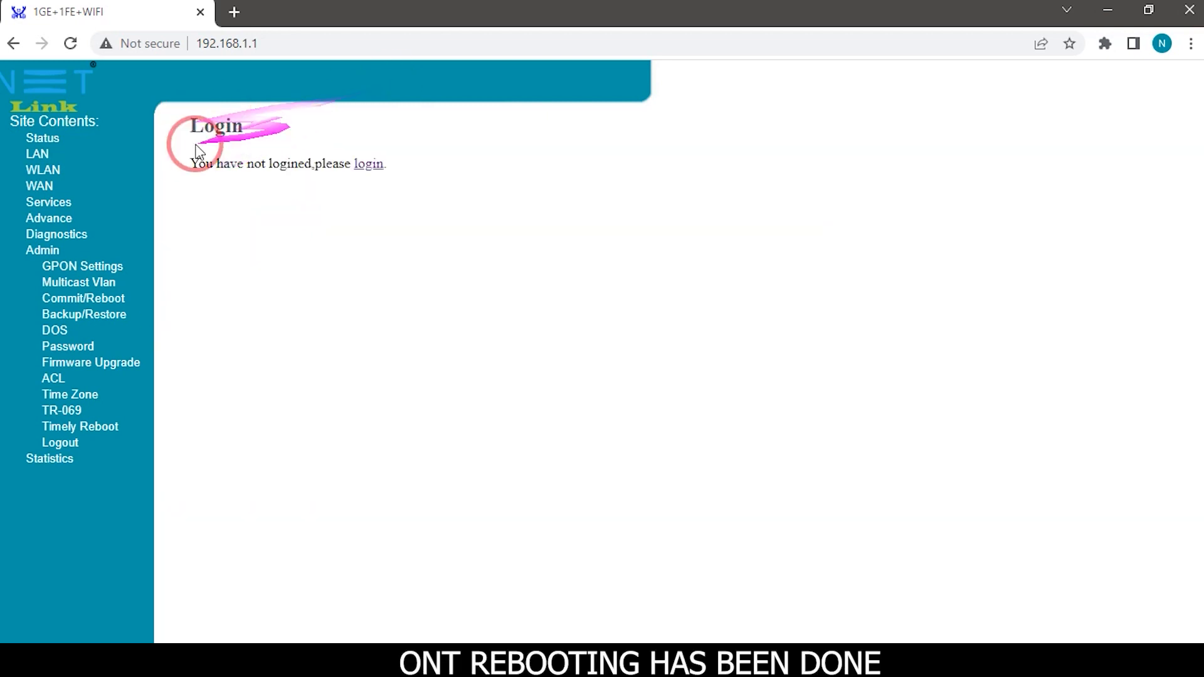
Return to the login page and sign back in as admin after the reboot
click(369, 163)
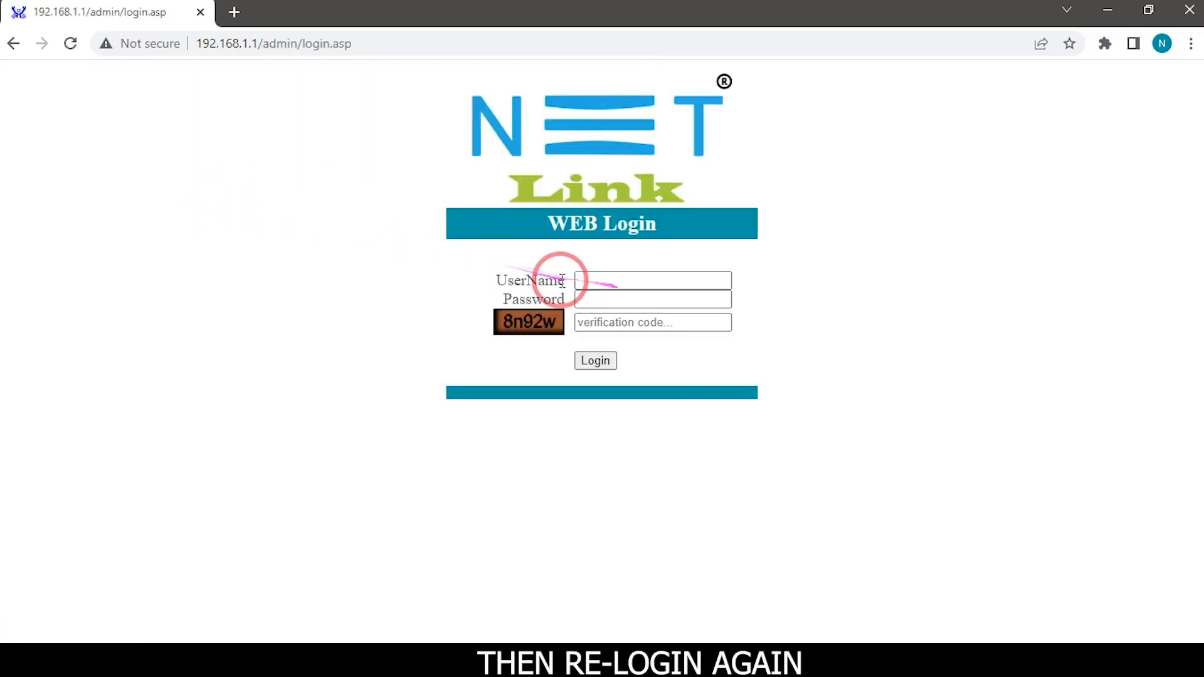
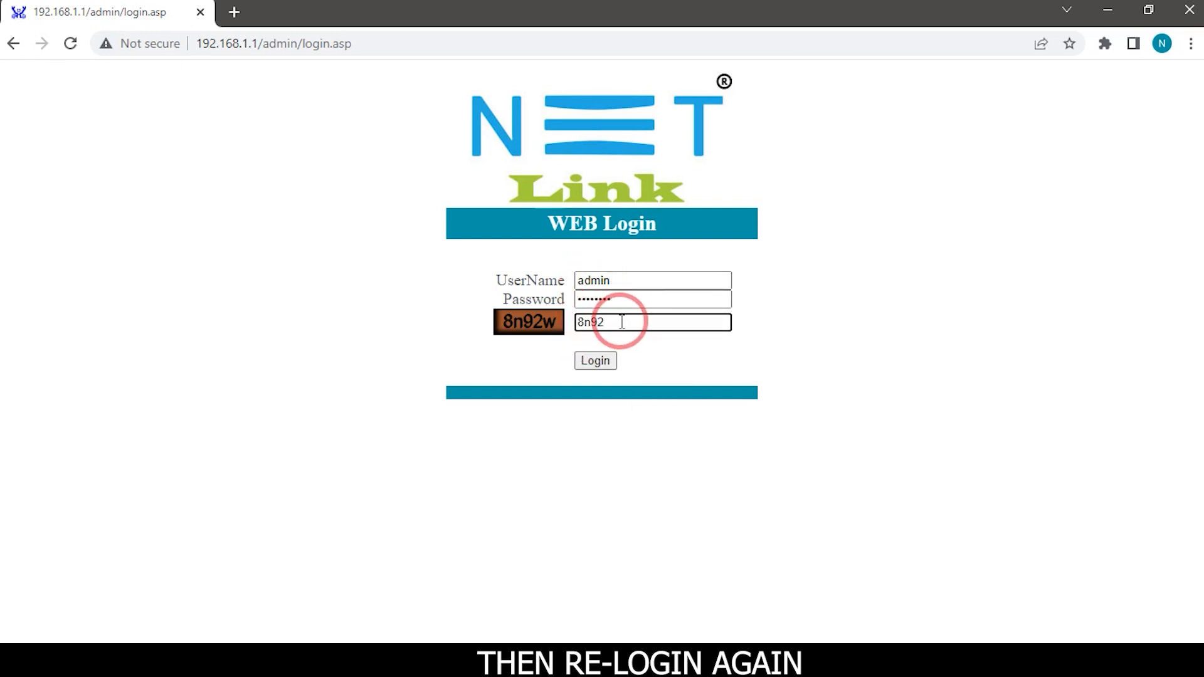
click(595, 361)
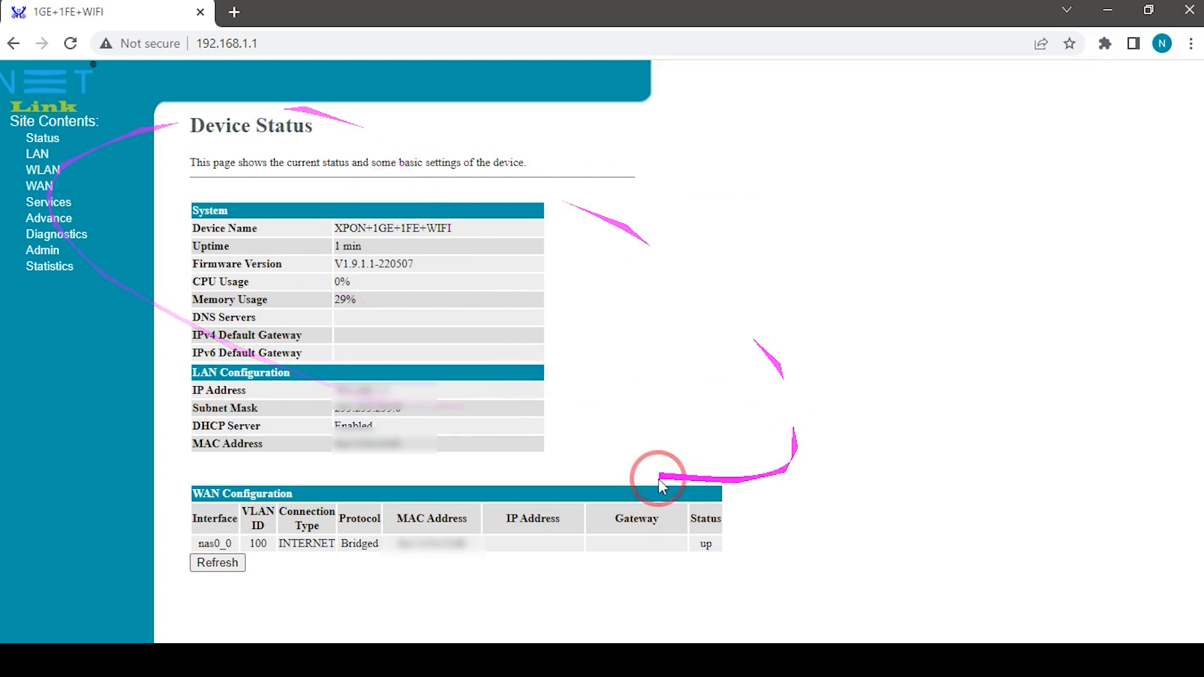